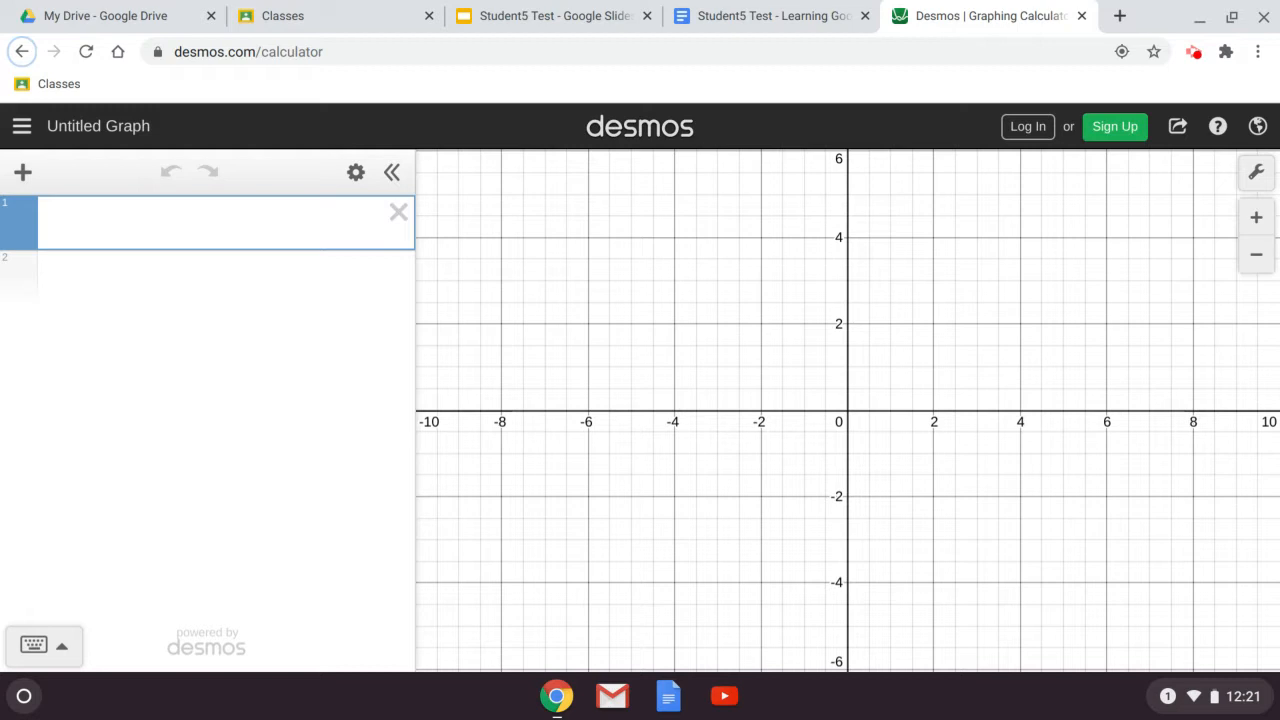
- Return to the Classroom tab after handling the new tab and Desmos expression line
left_click(1120, 14)
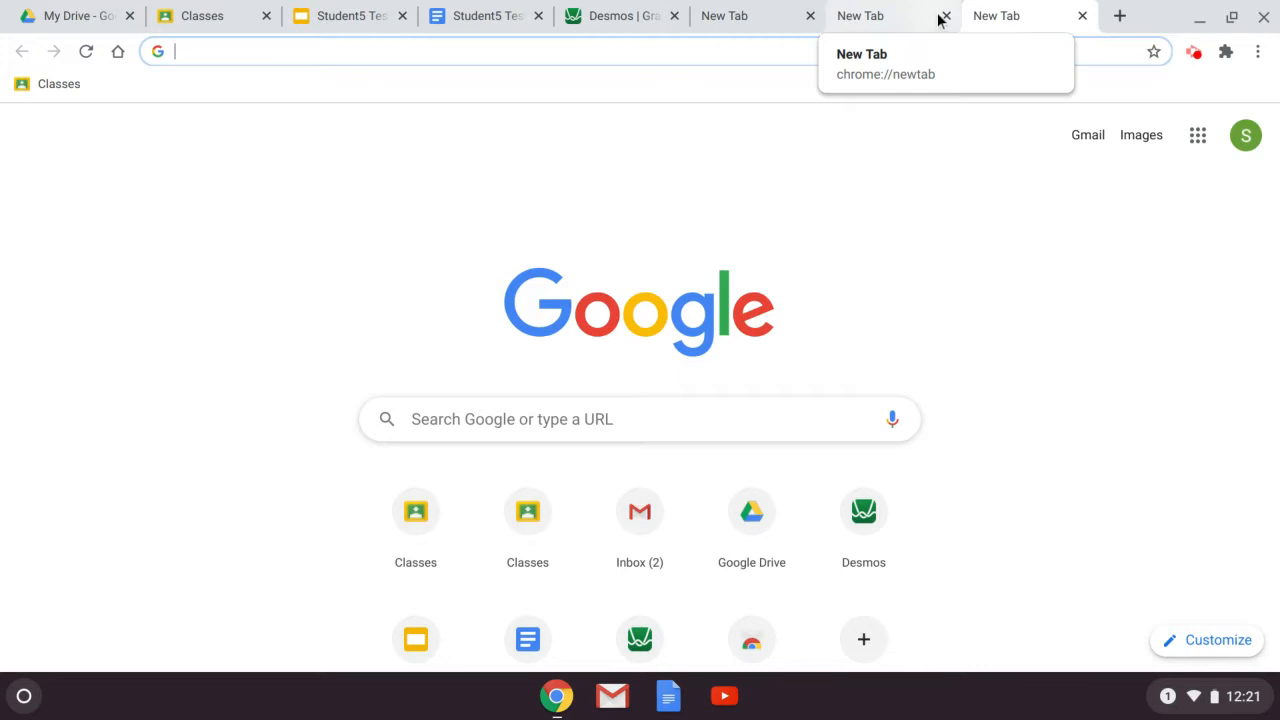
mouse_move(842, 28)
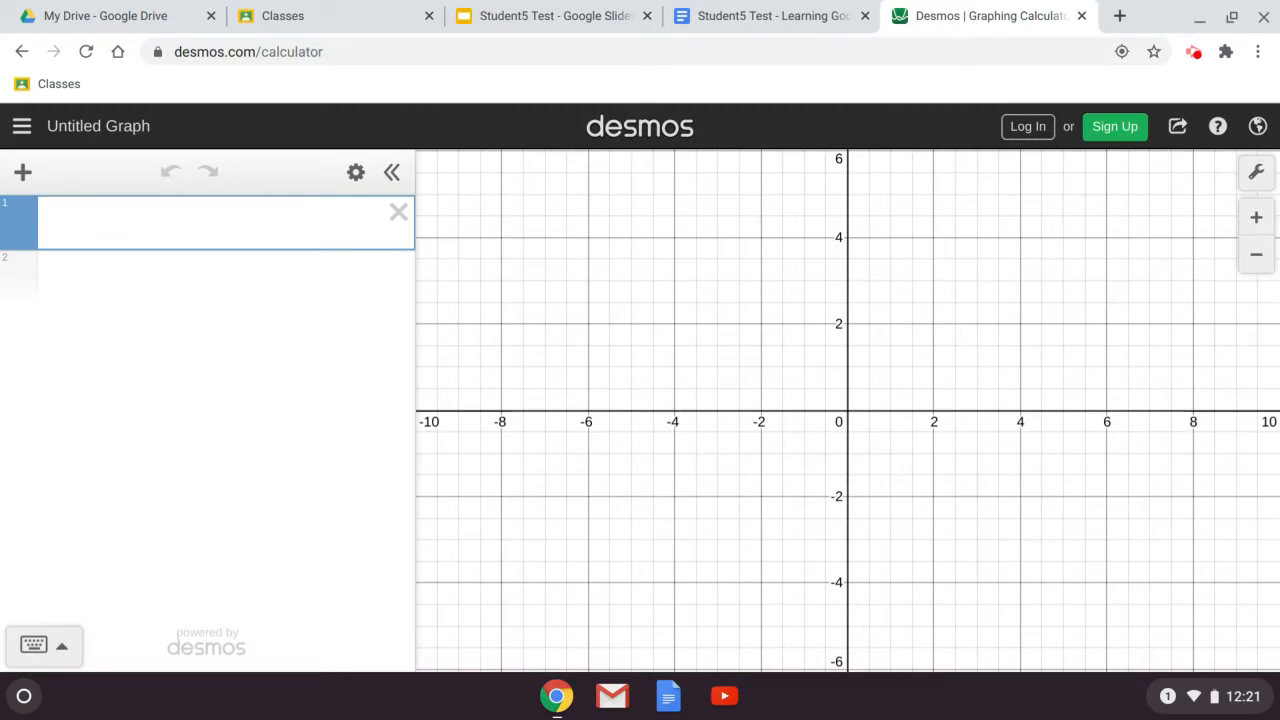
left_click(1124, 14)
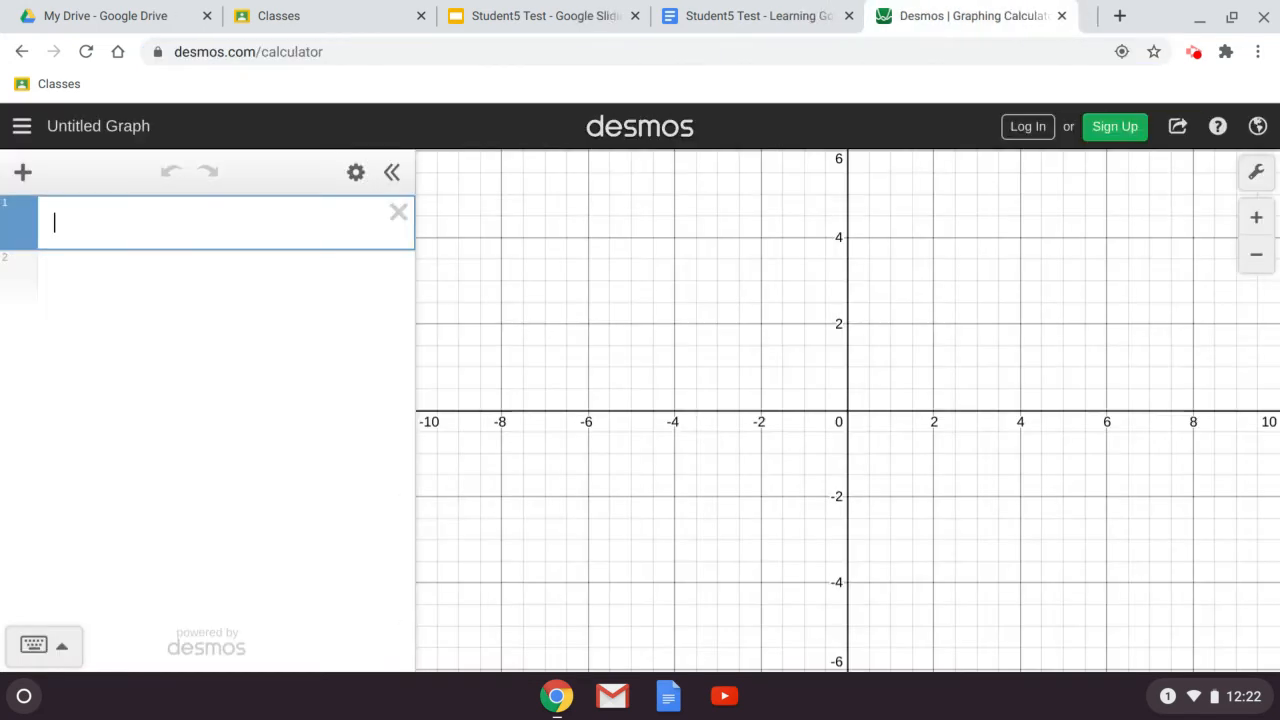
left_click(1124, 16)
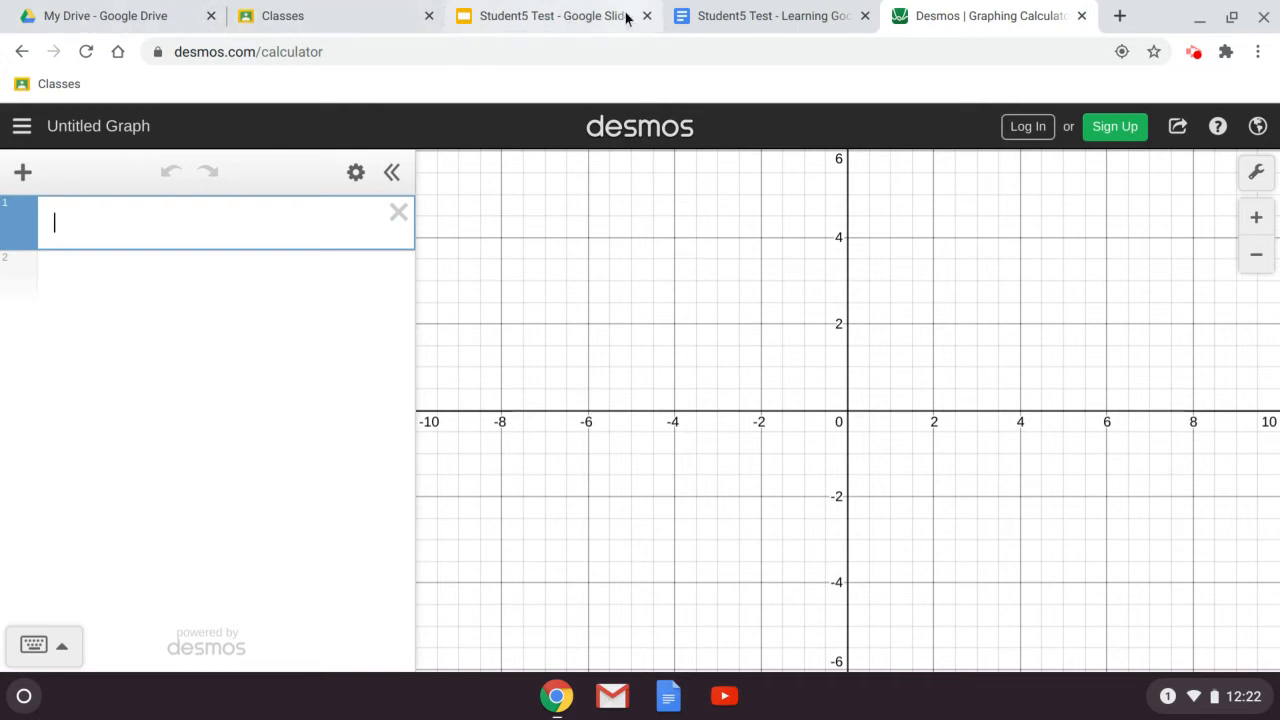
mouse_move(984, 16)
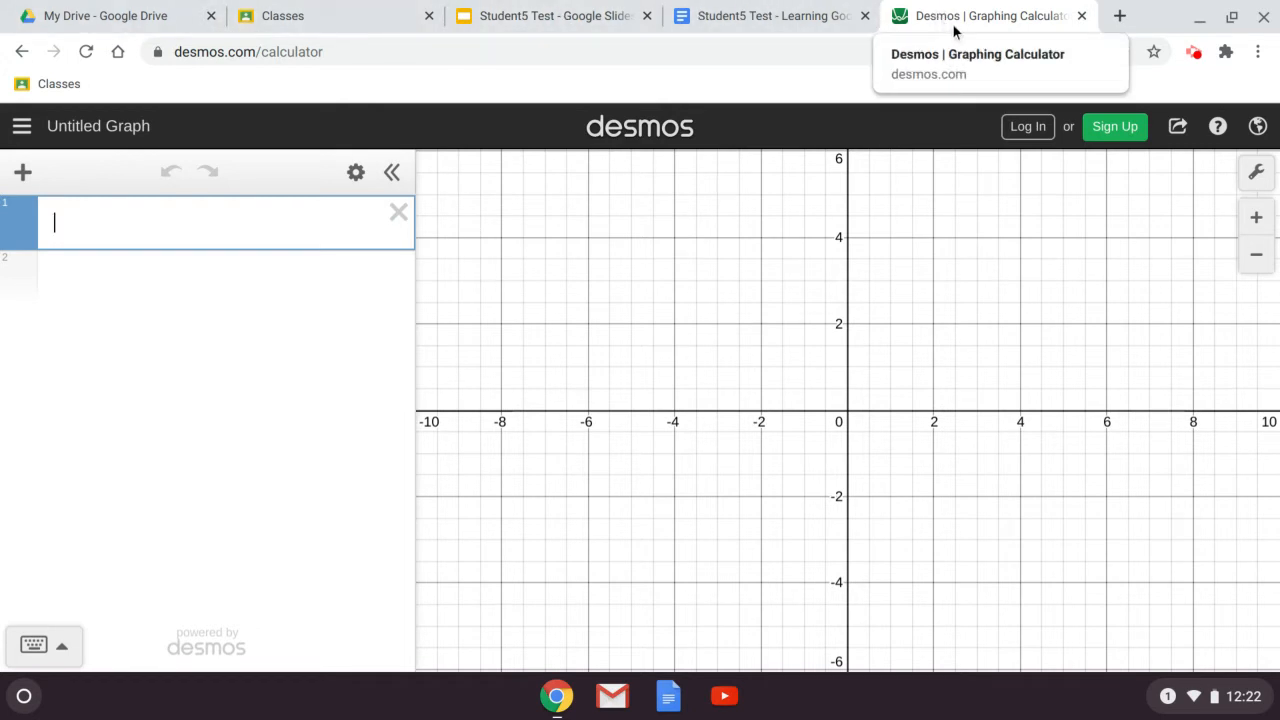
mouse_move(360, 38)
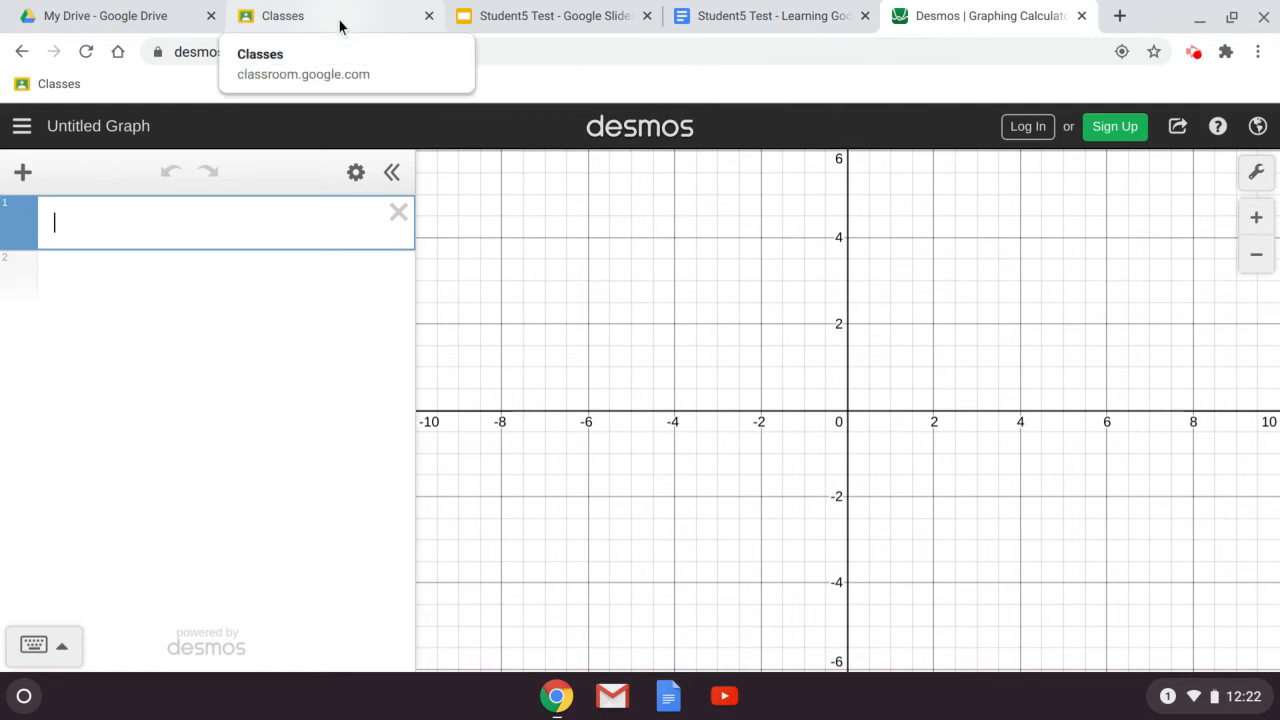
left_click(300, 16)
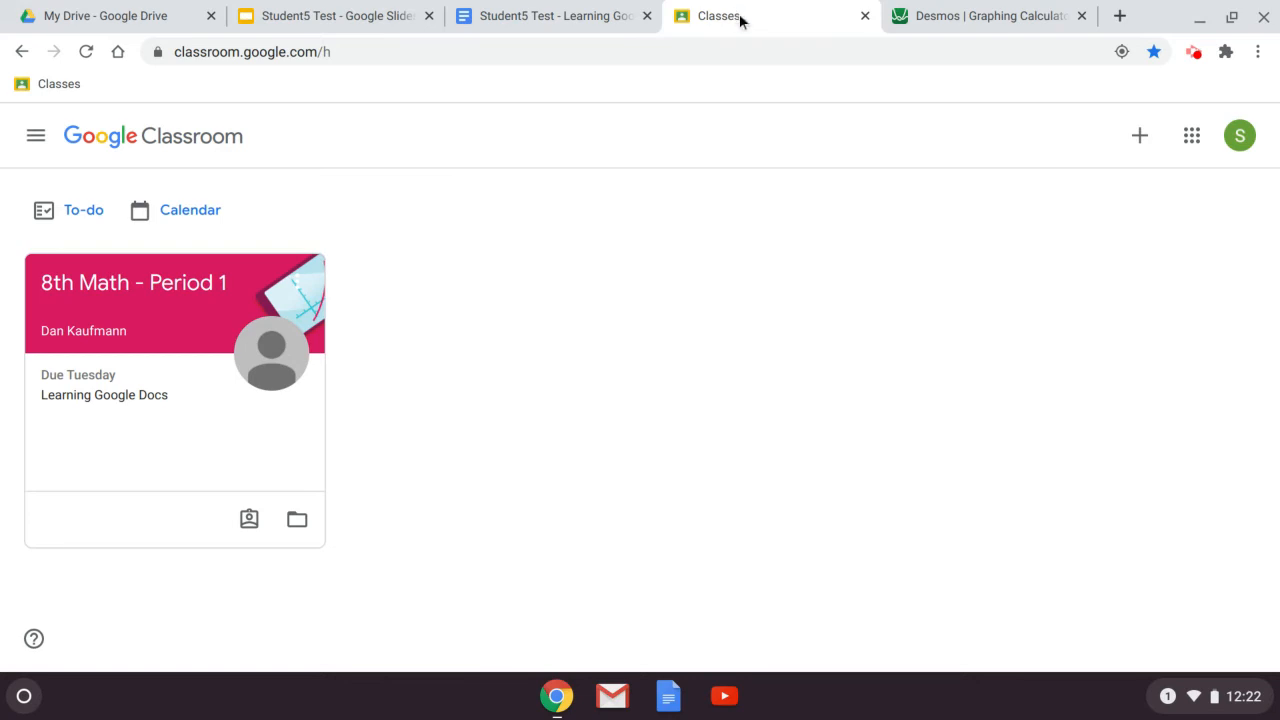
- Pin the Classroom and Google Drive tabs from their tab context menus
right_click(744, 20)
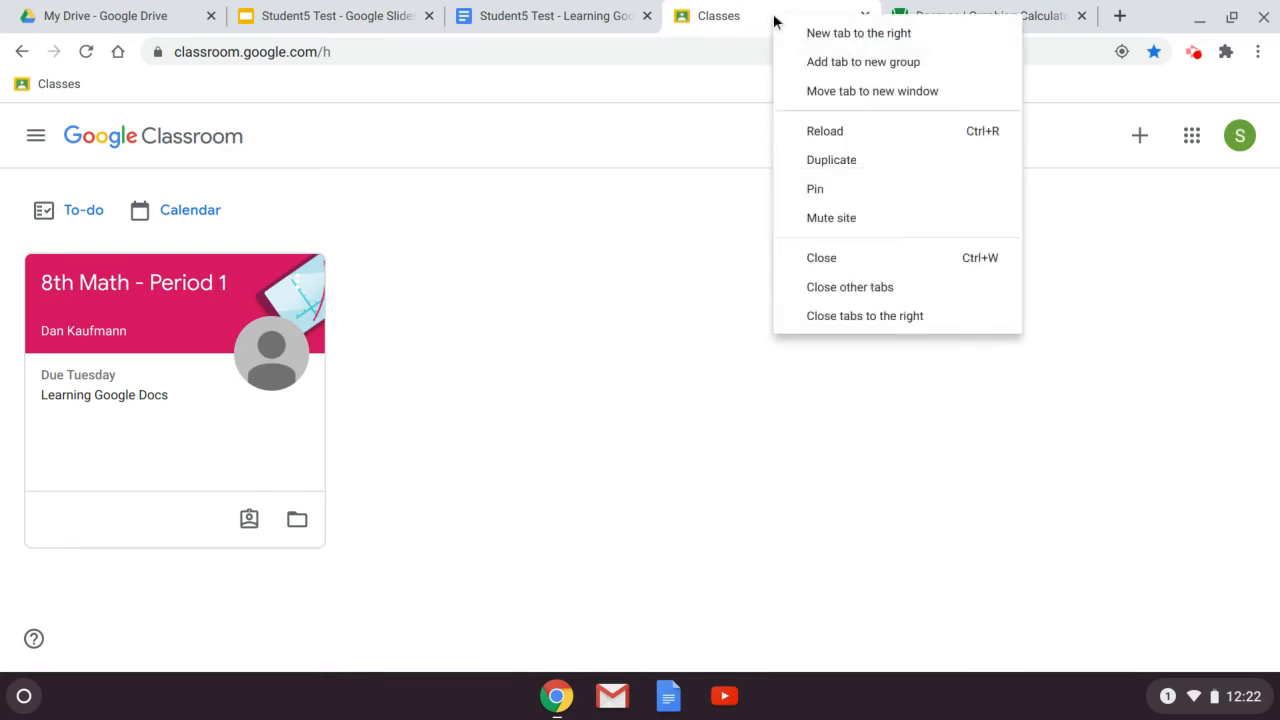
mouse_move(818, 204)
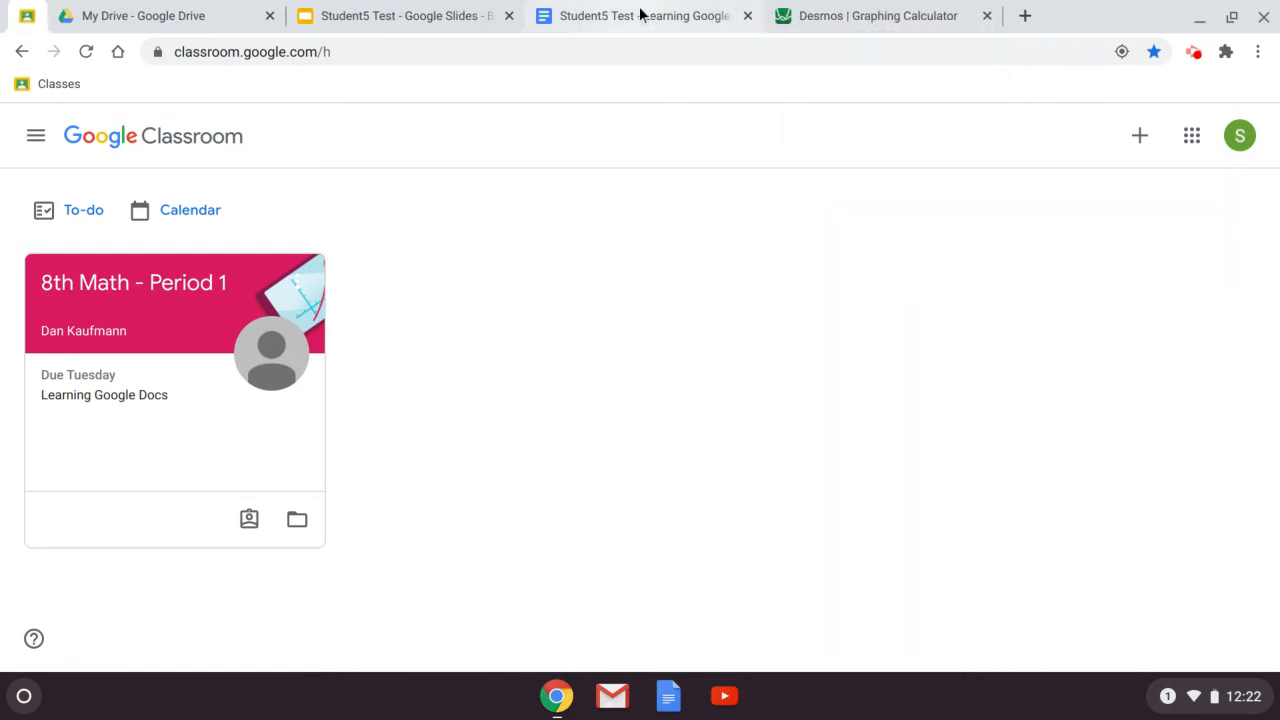
mouse_move(16, 16)
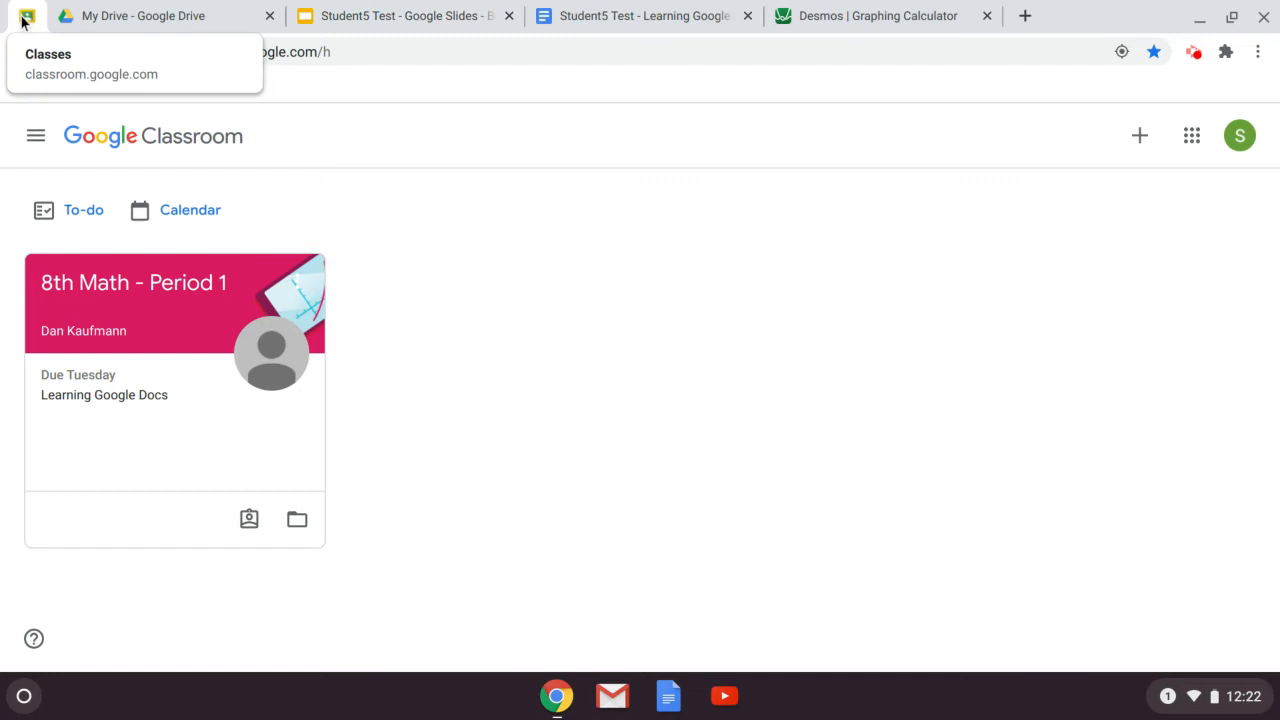
mouse_move(30, 12)
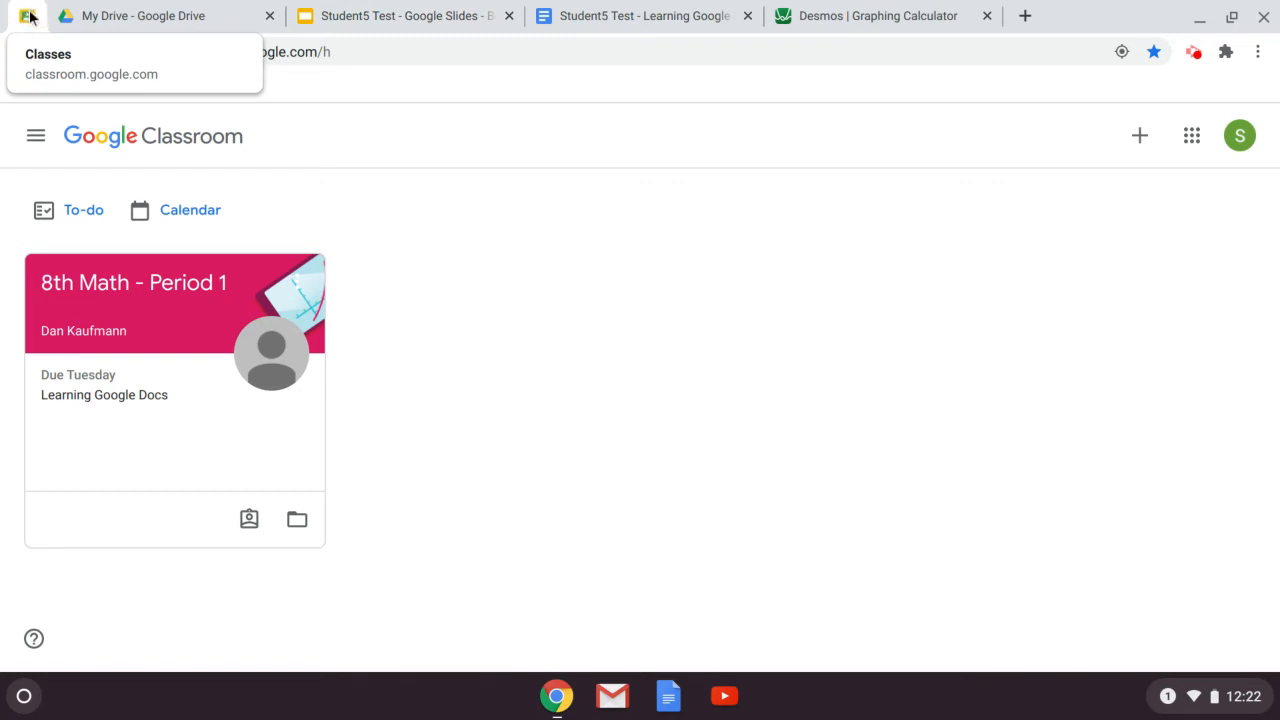
right_click(140, 16)
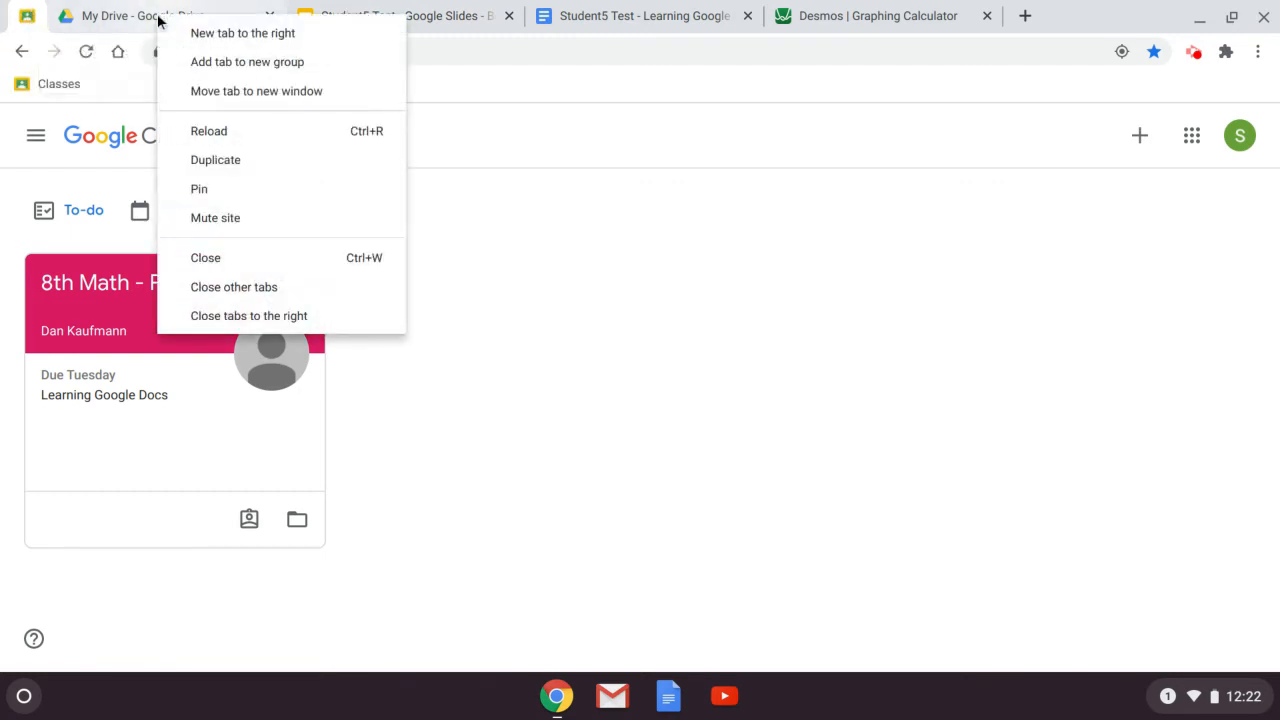
mouse_move(152, 44)
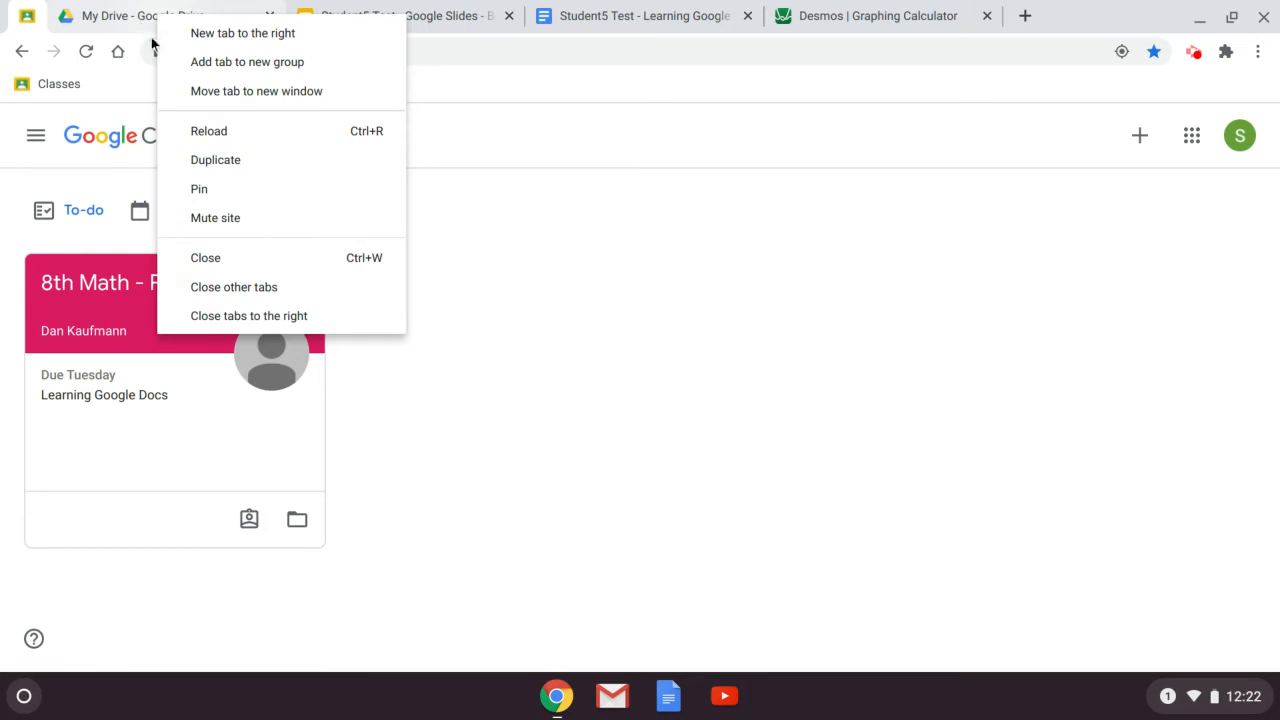
left_click(204, 256)
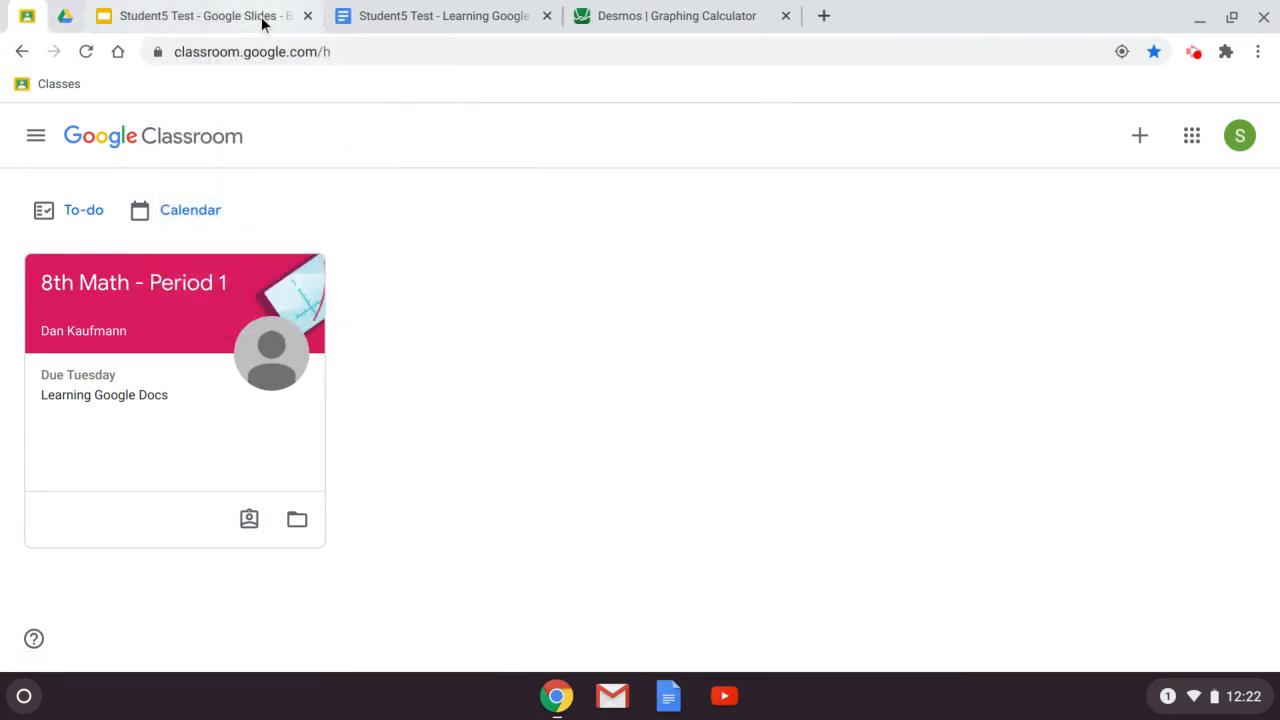
mouse_move(954, 12)
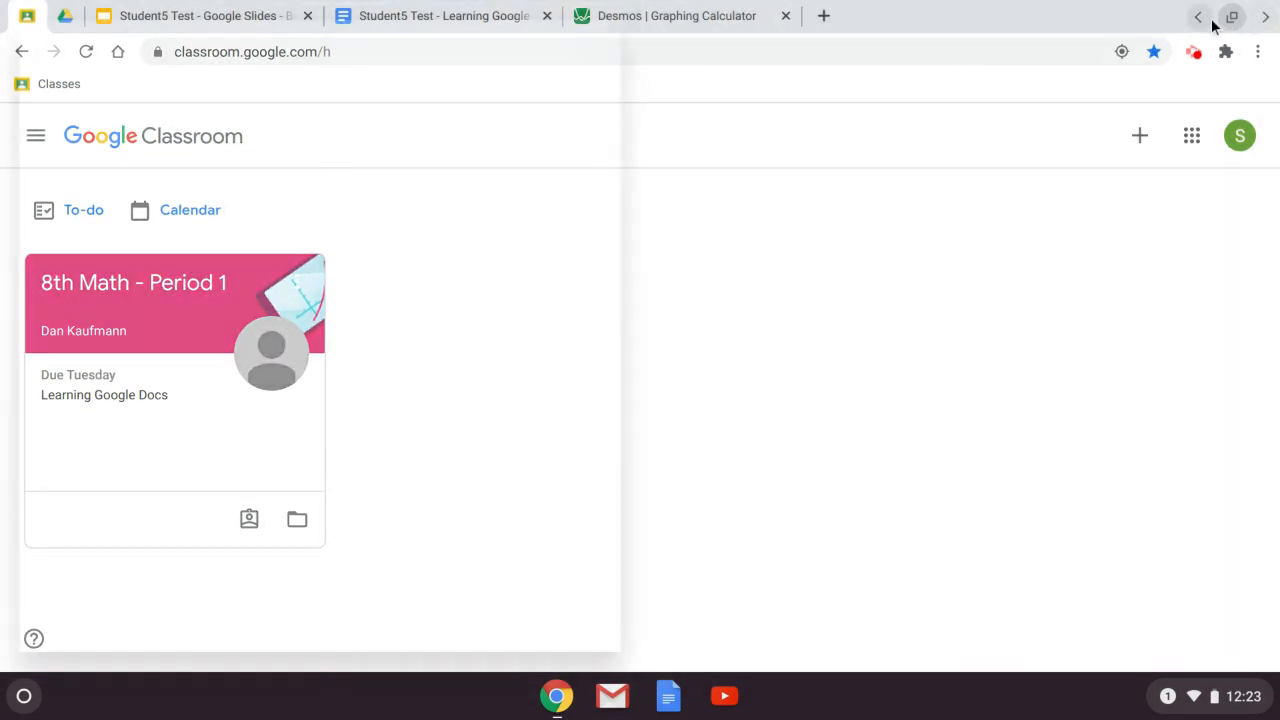
- Cycle the window through full screen and floating size, ending snapped to the left half
left_click(1236, 16)
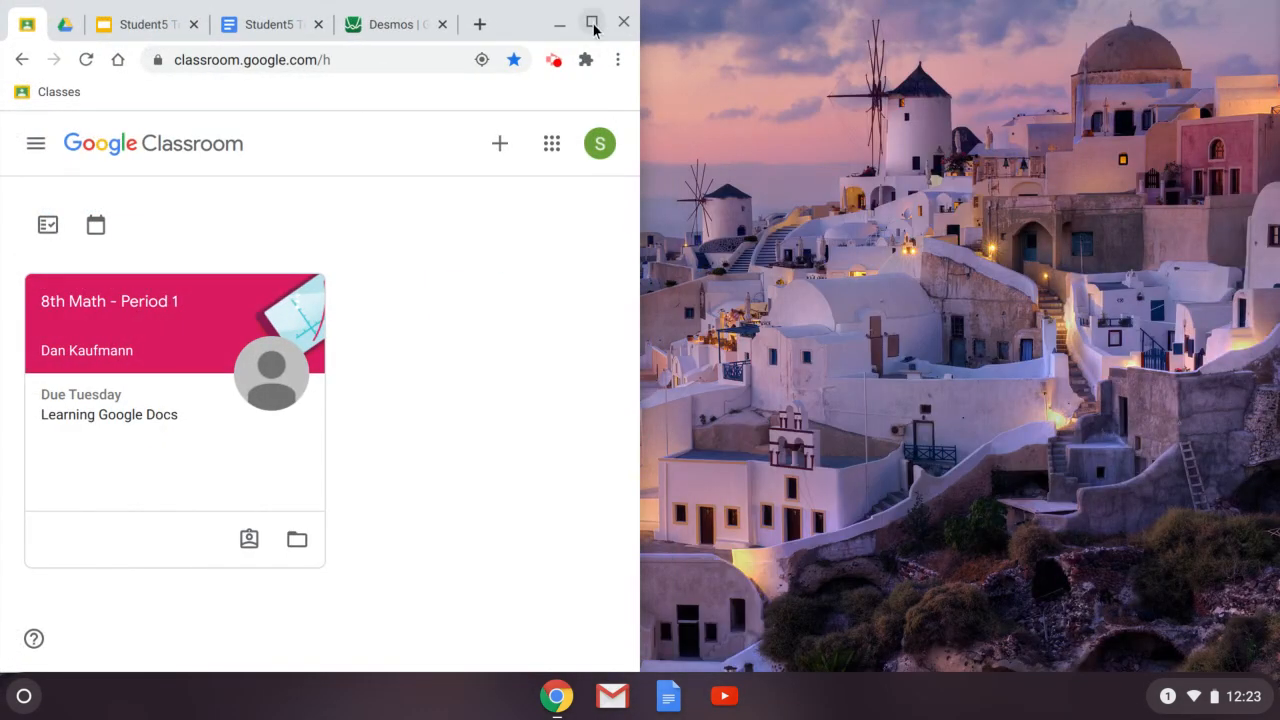
left_click(598, 22)
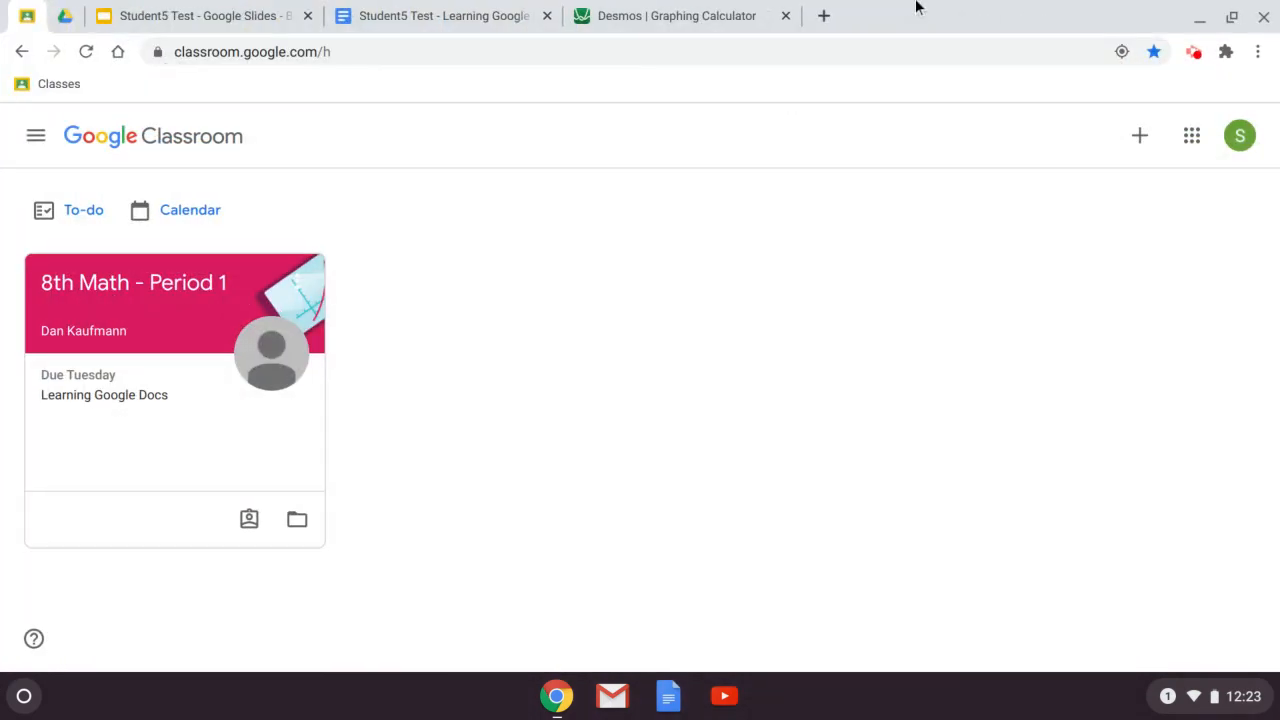
left_click(1232, 16)
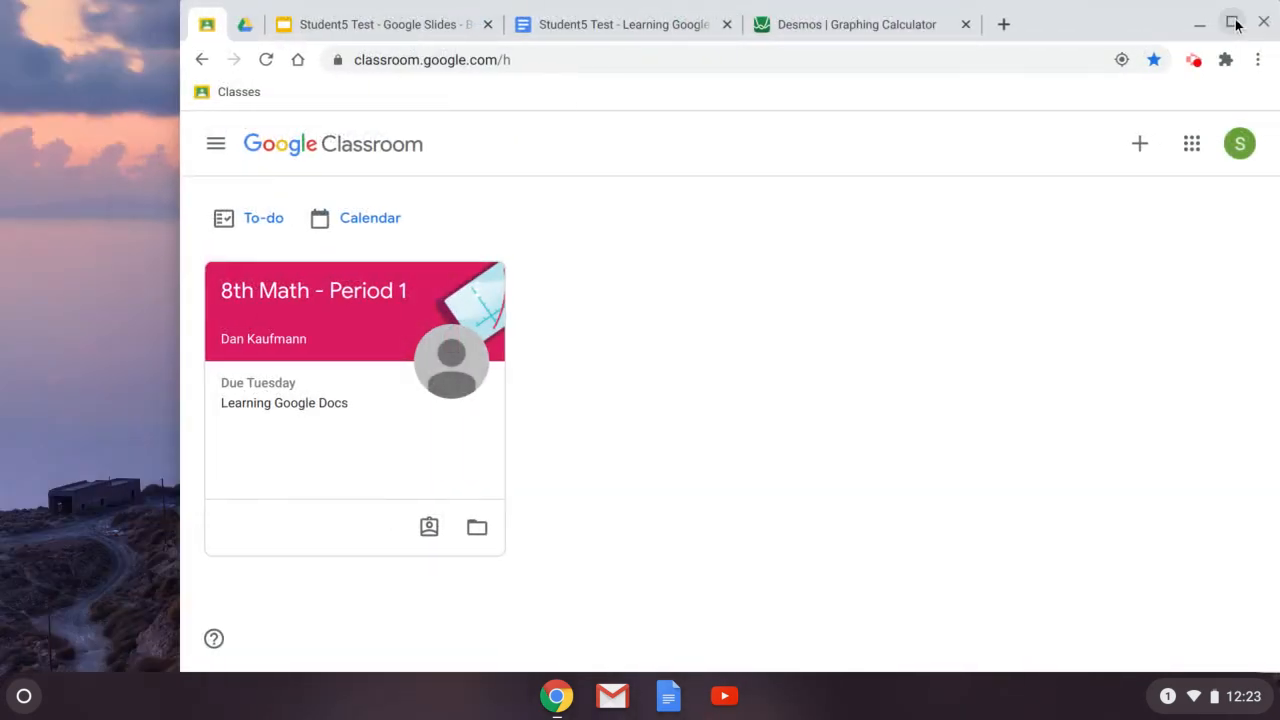
left_click(1232, 22)
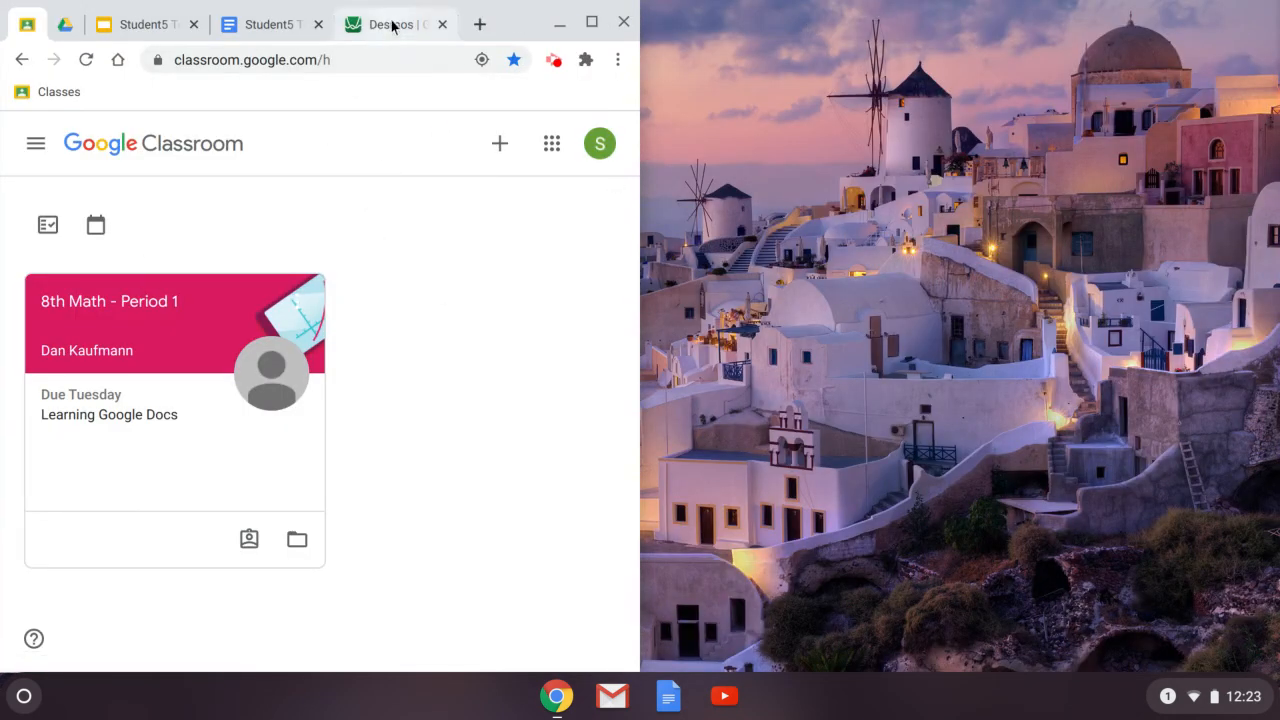
- Show the Desmos graphing calculator with its empty graph in the left-half window
left_click(400, 24)
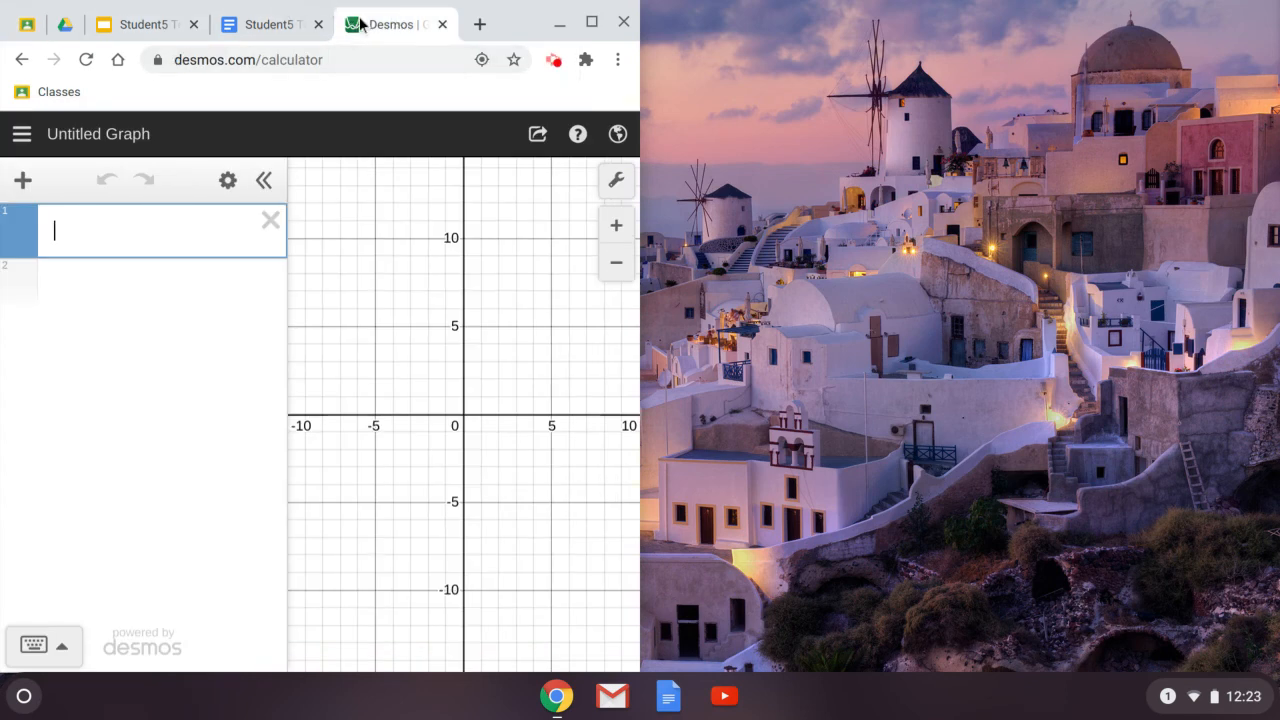
mouse_move(404, 32)
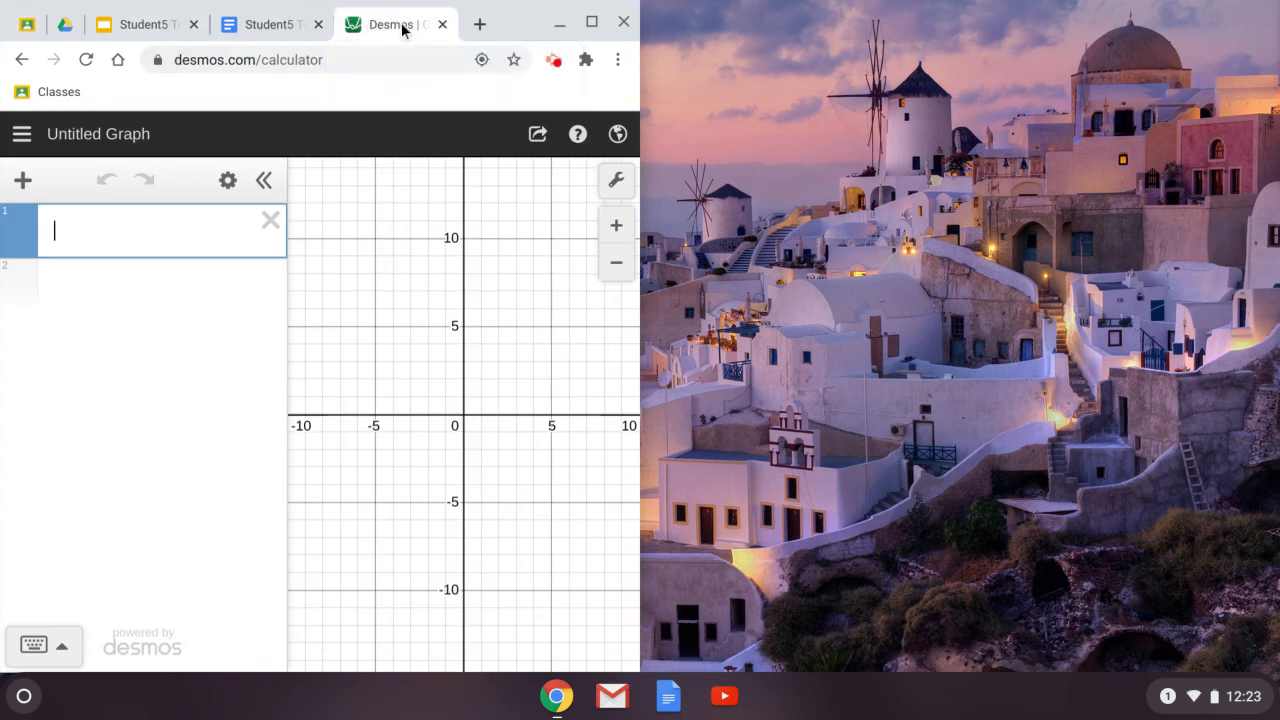